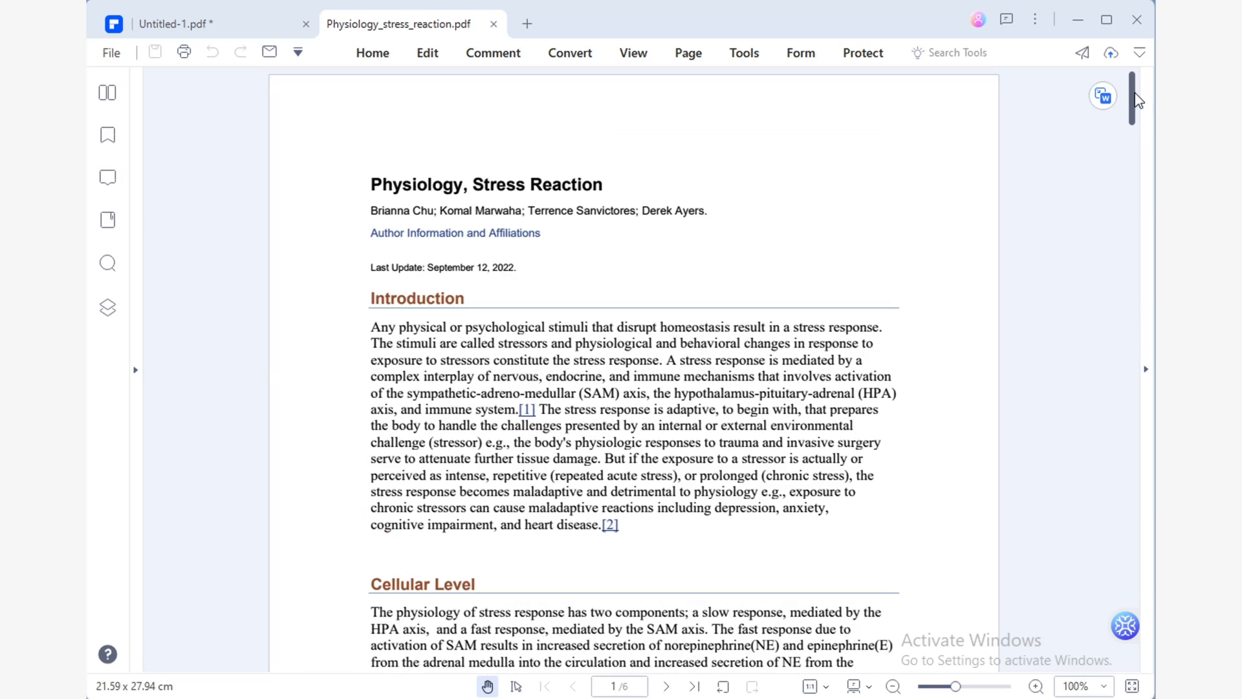
Step: Generate an AI summary of the current stress reaction paper and review its abstract, key points, keywords and suggested questions
scroll(down, 3)
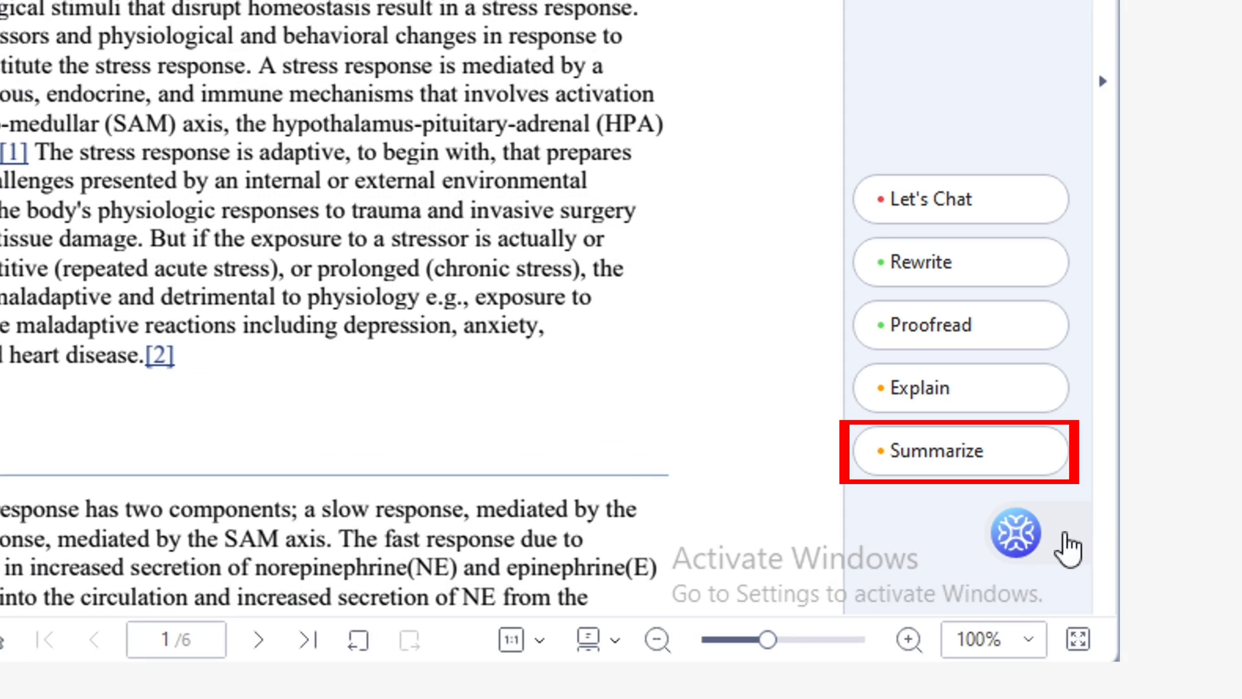
click(959, 451)
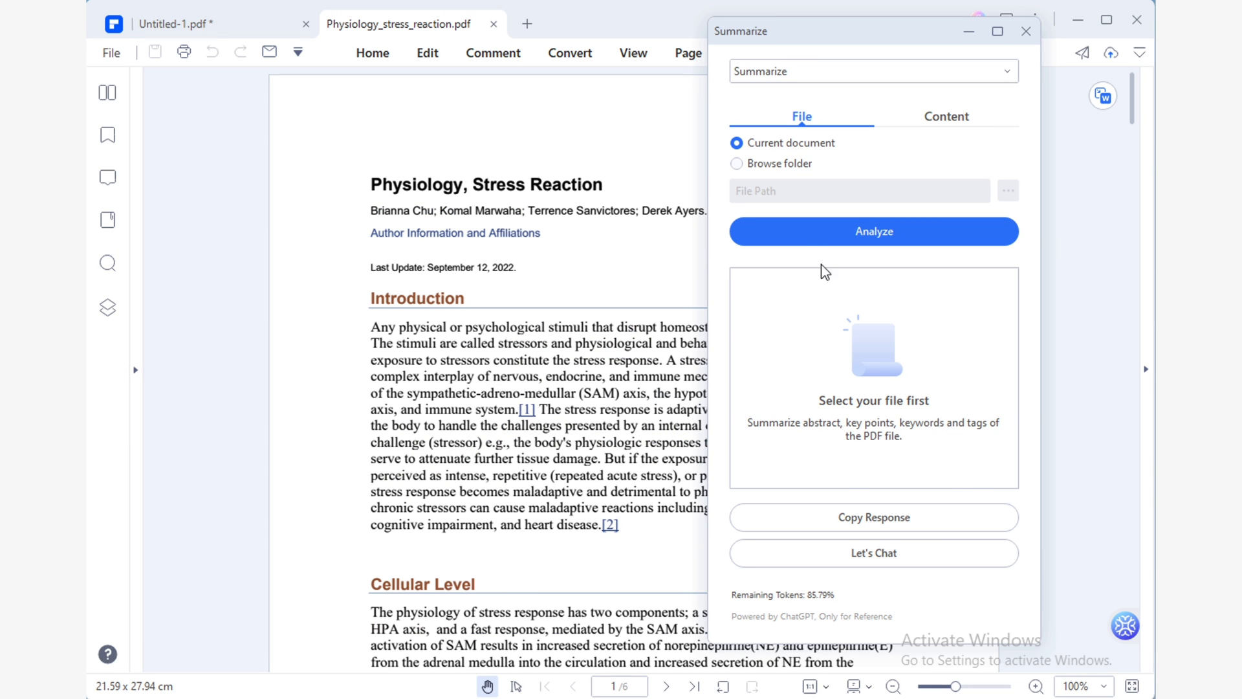
mouse_move(870, 190)
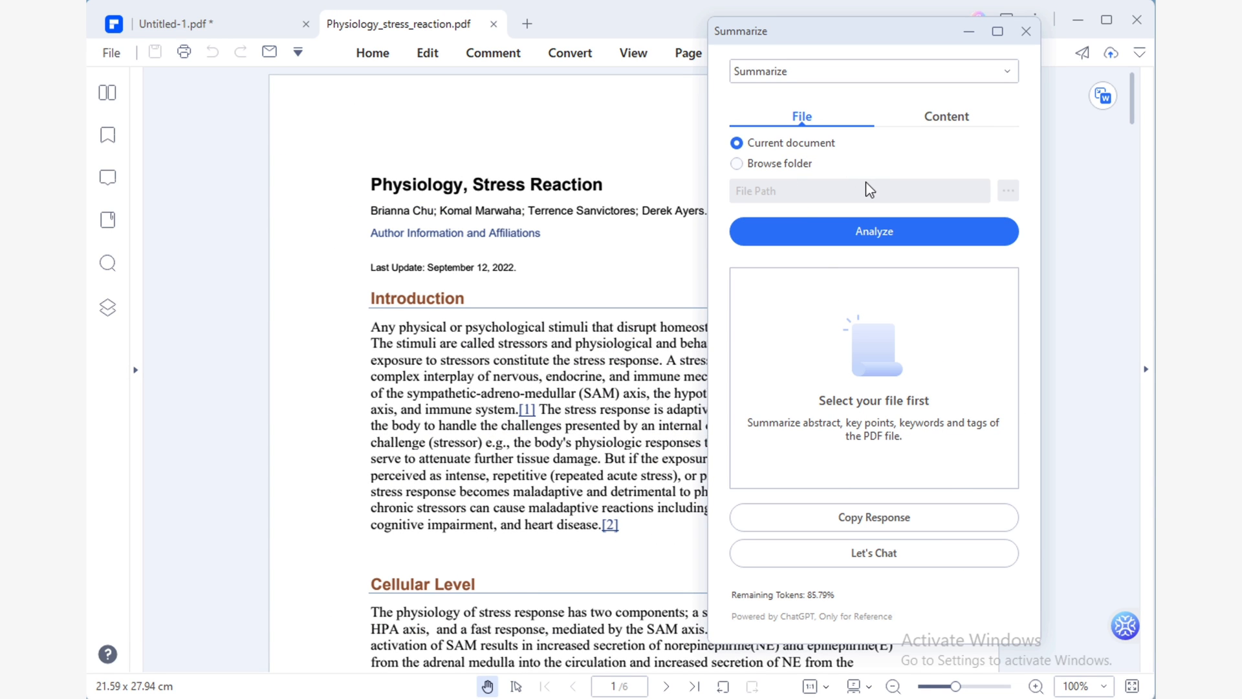
click(874, 230)
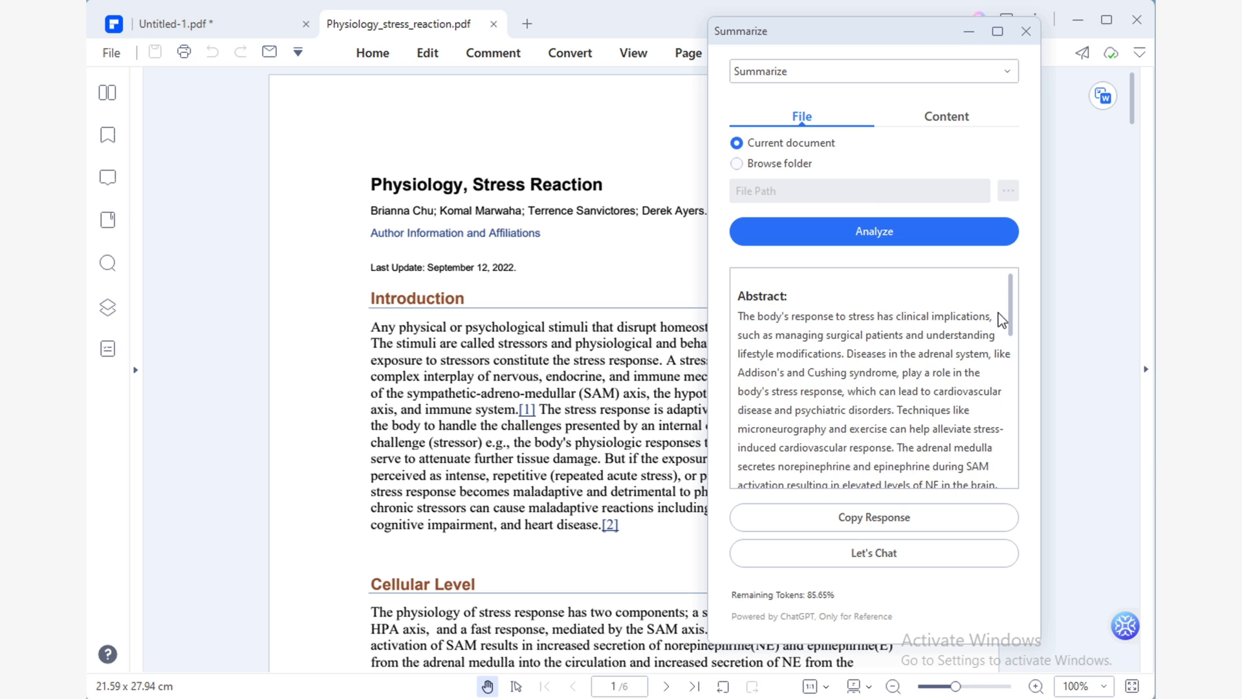
scroll(down, 3)
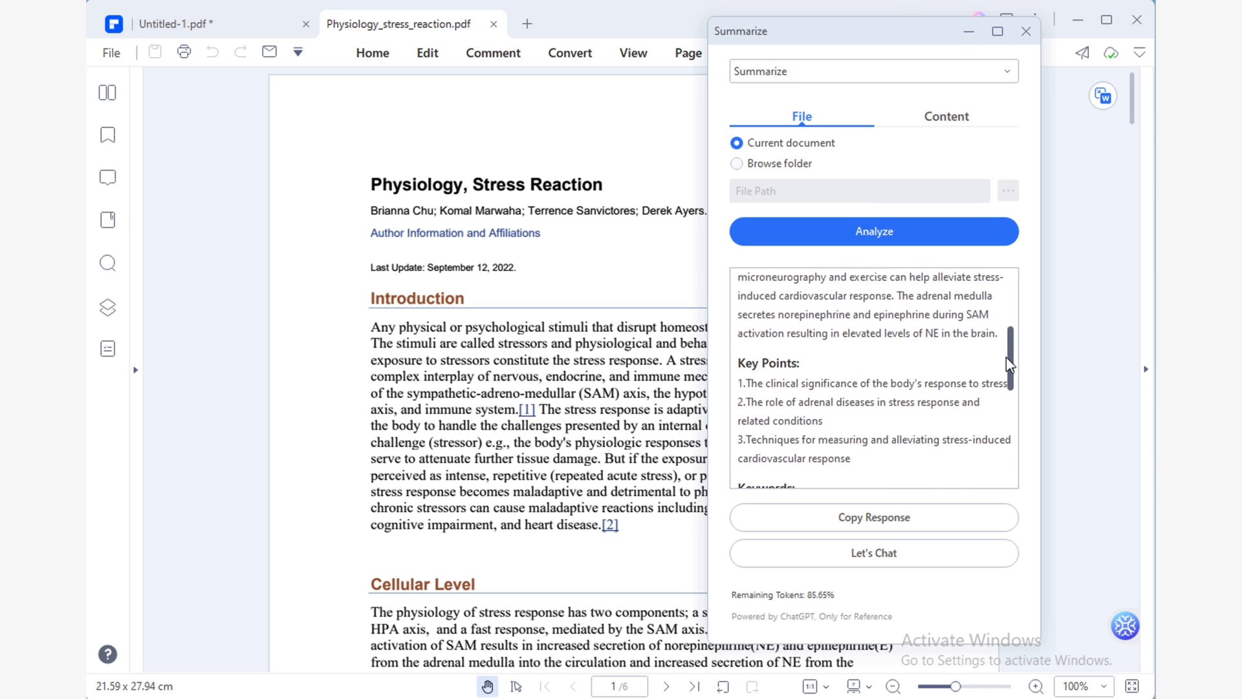
scroll(down, 3)
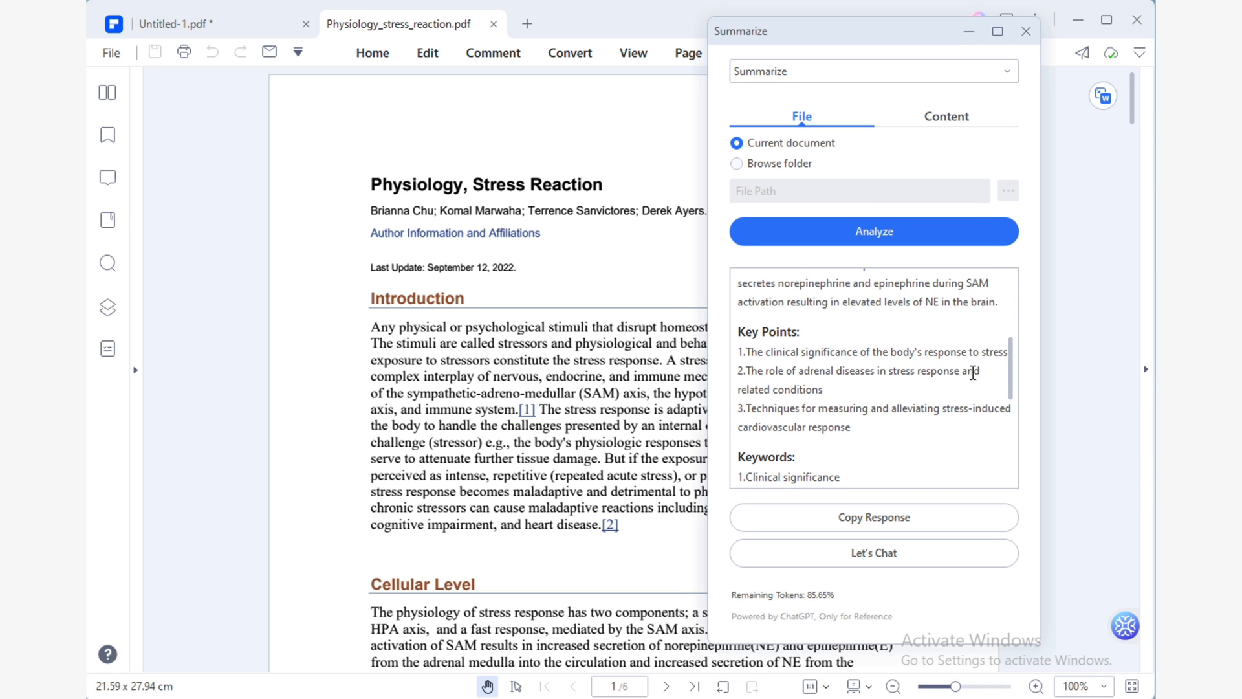
scroll(down, 3)
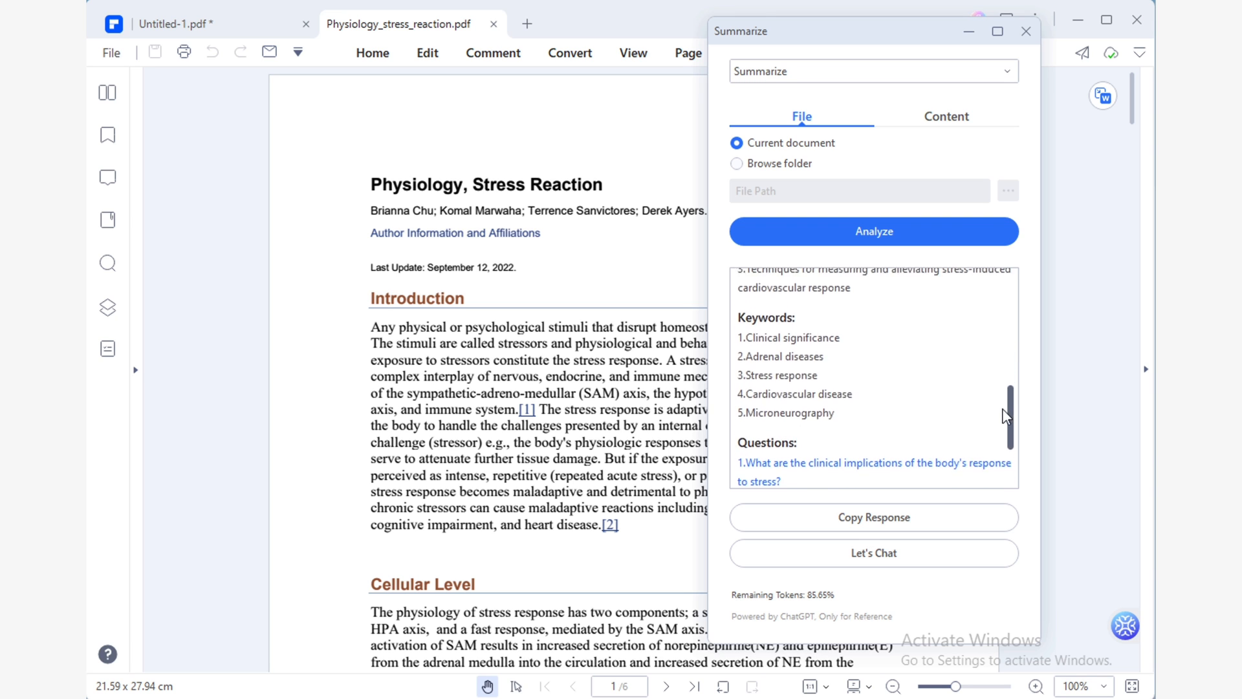
scroll(down, 3)
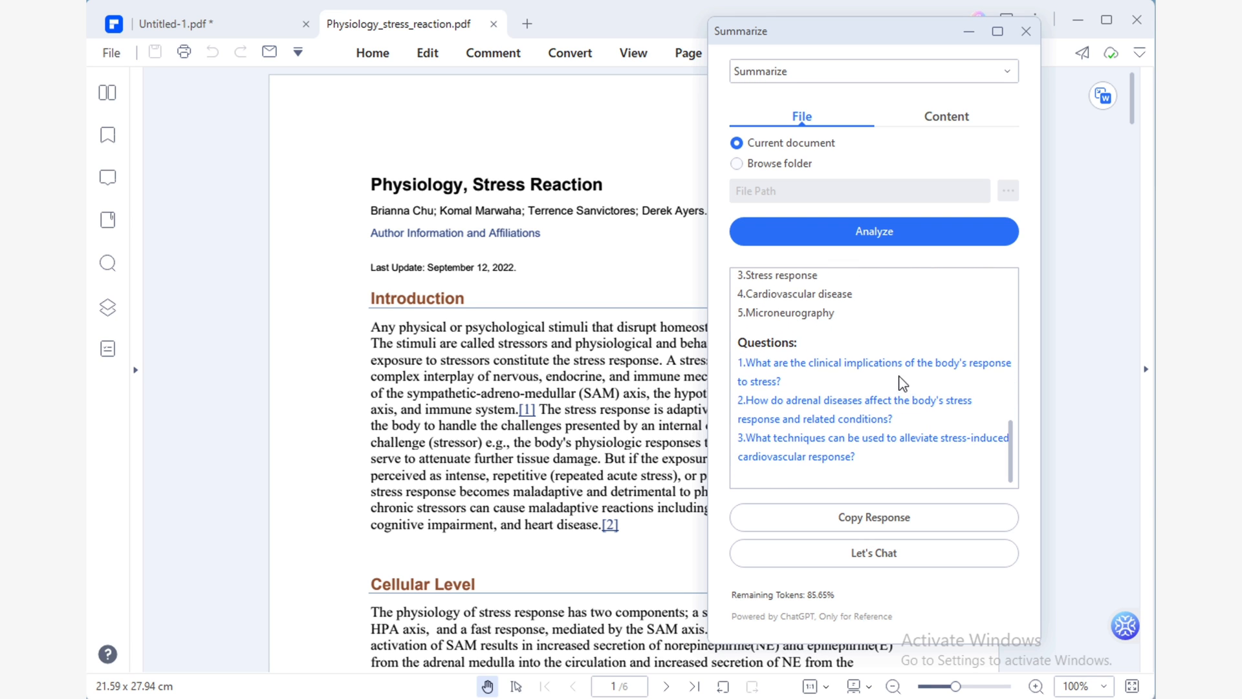
Step: Ask Lumi the suggested clinical implications question and begin a follow-up prompt starting 'Can you please'
click(874, 362)
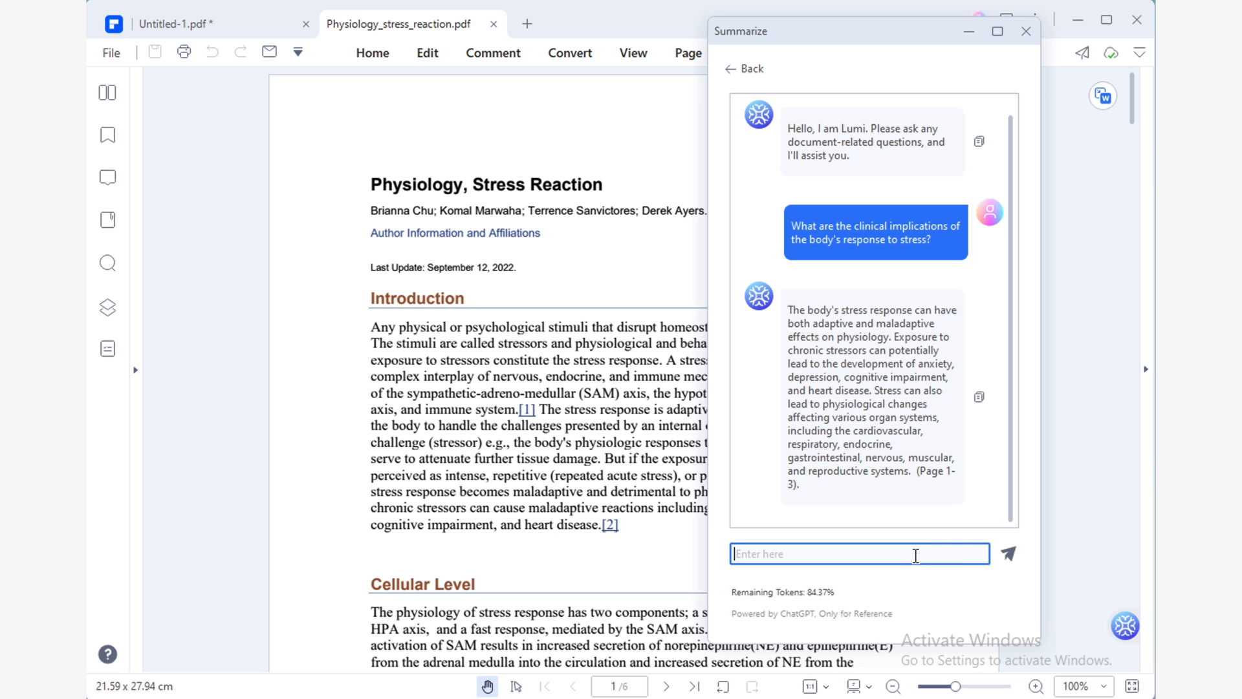
text(Can)
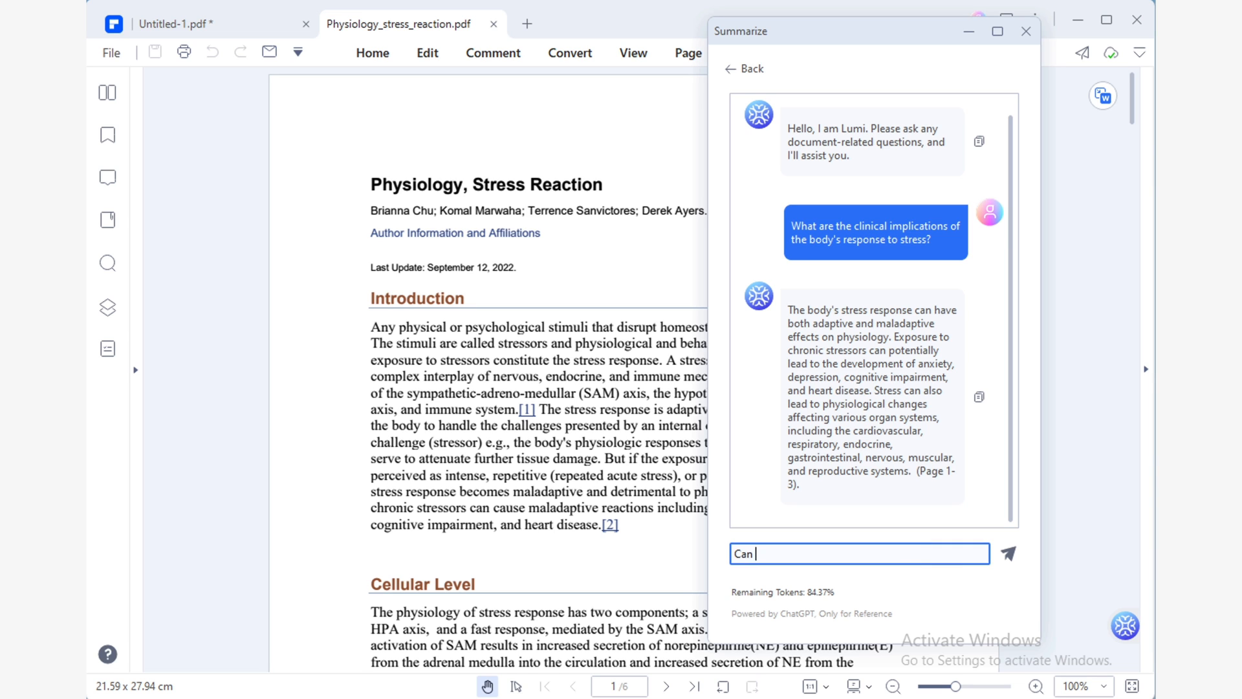
text(you please)
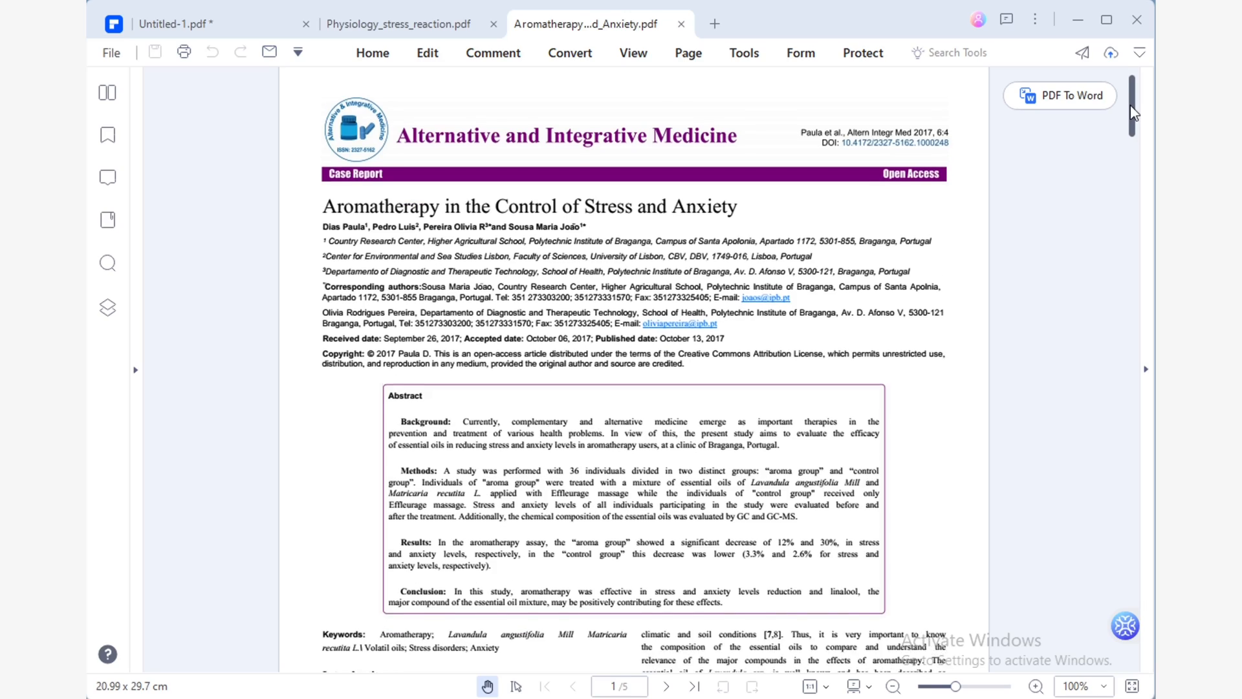
Step: Skim the aromatherapy article and generate its AI summary with key points, keywords and suggested questions
scroll(down, 3)
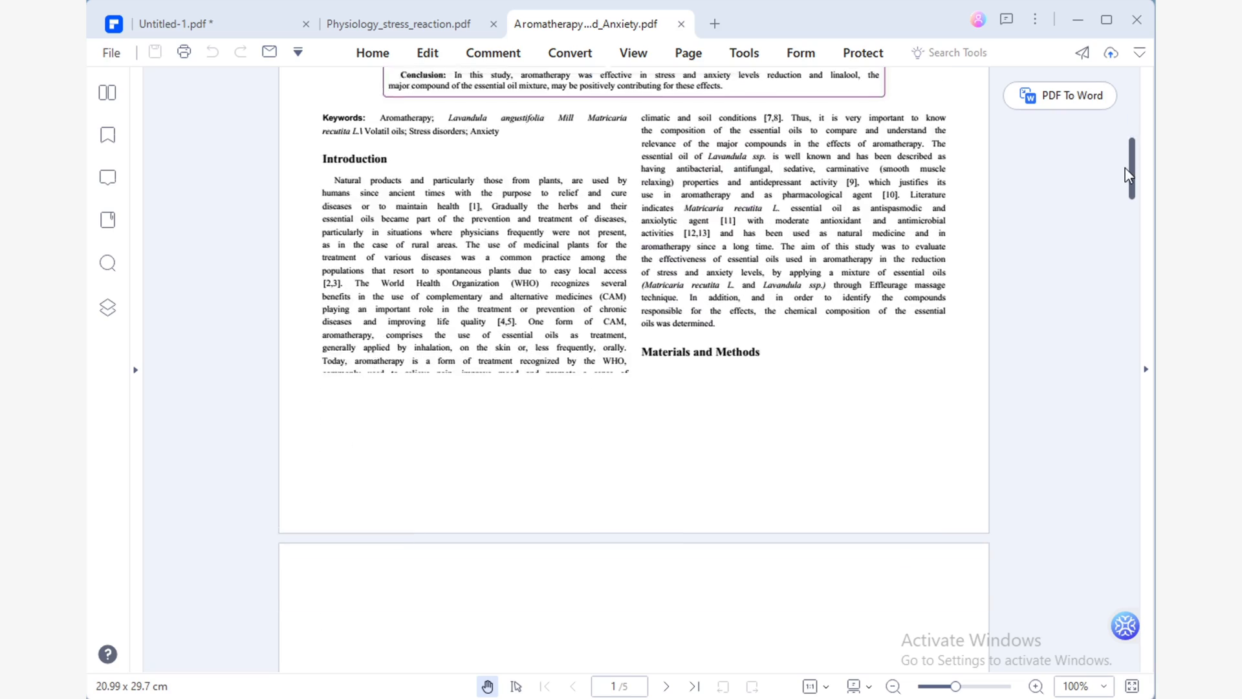
scroll(down, 3)
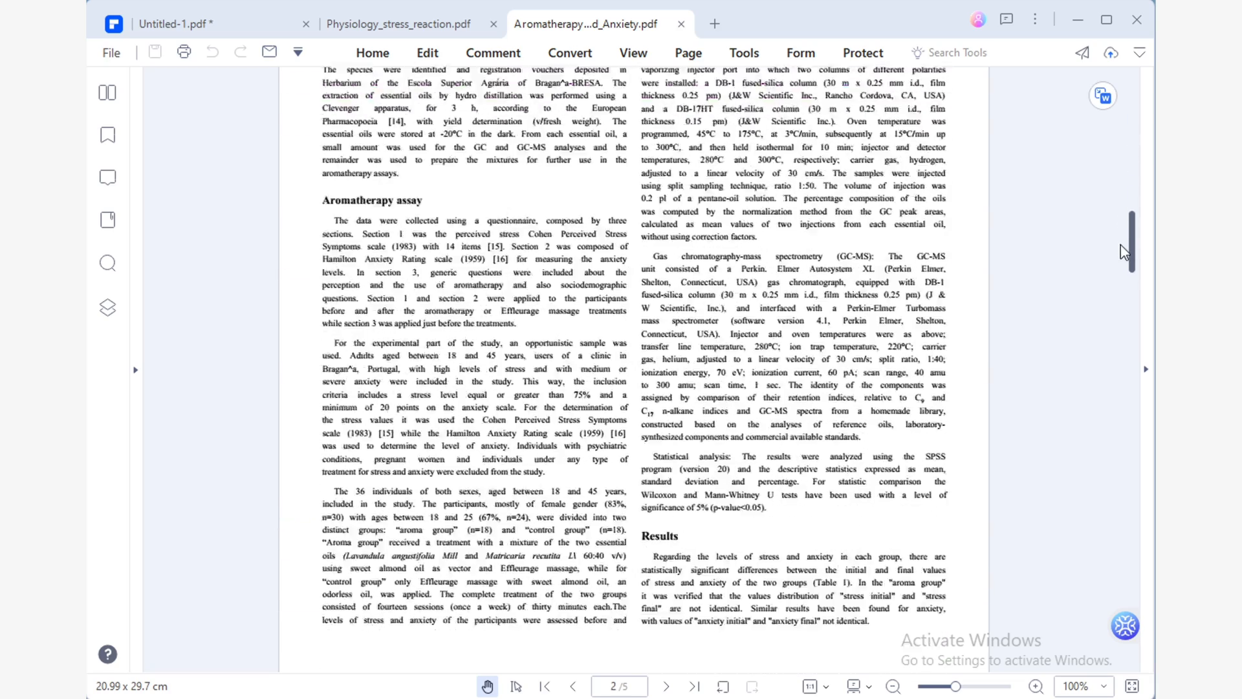
scroll(up, 3)
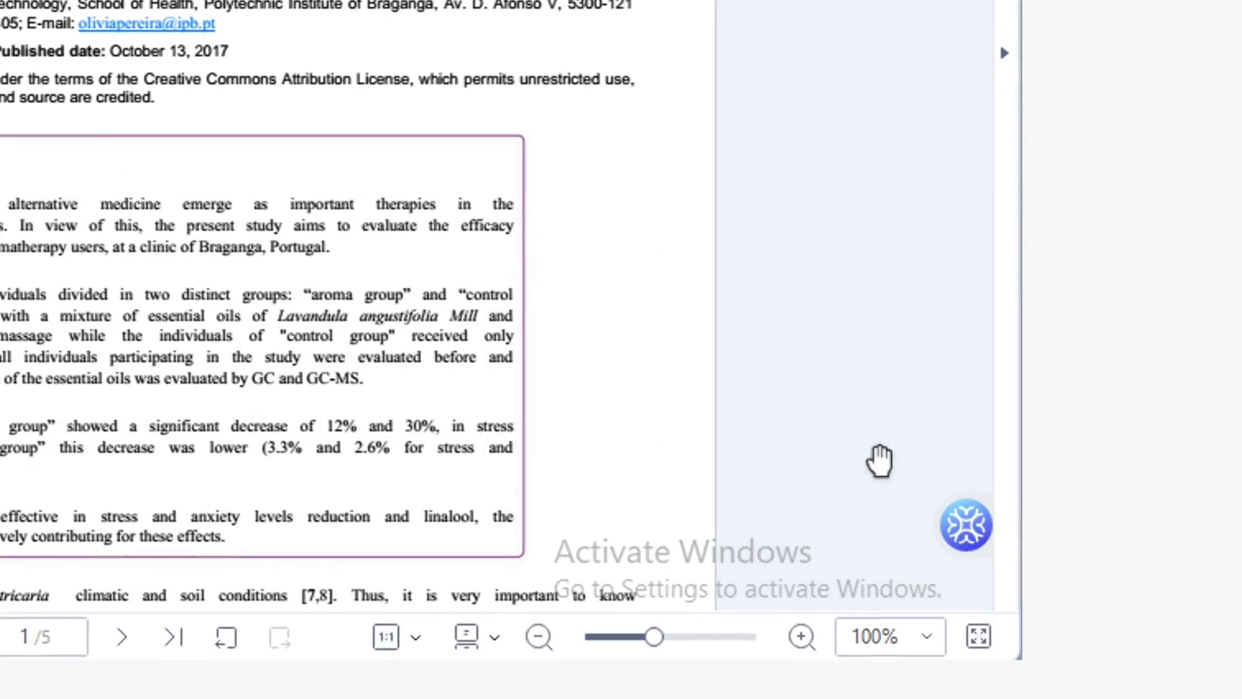
click(966, 524)
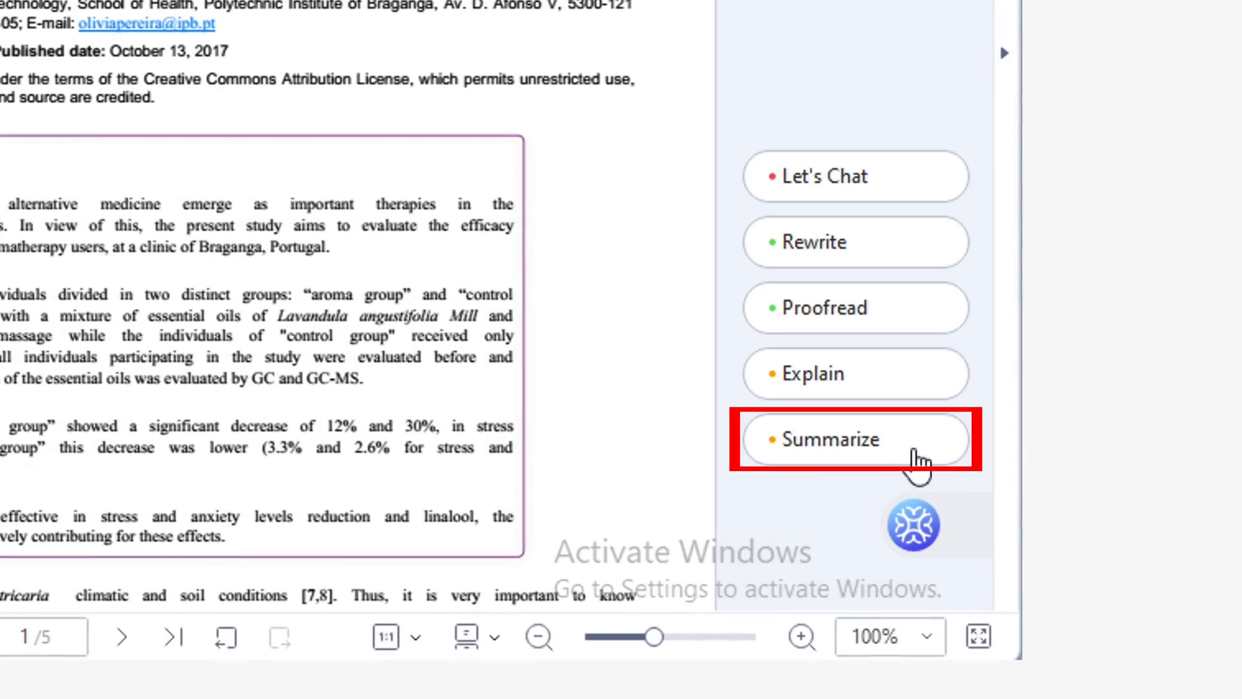
click(854, 440)
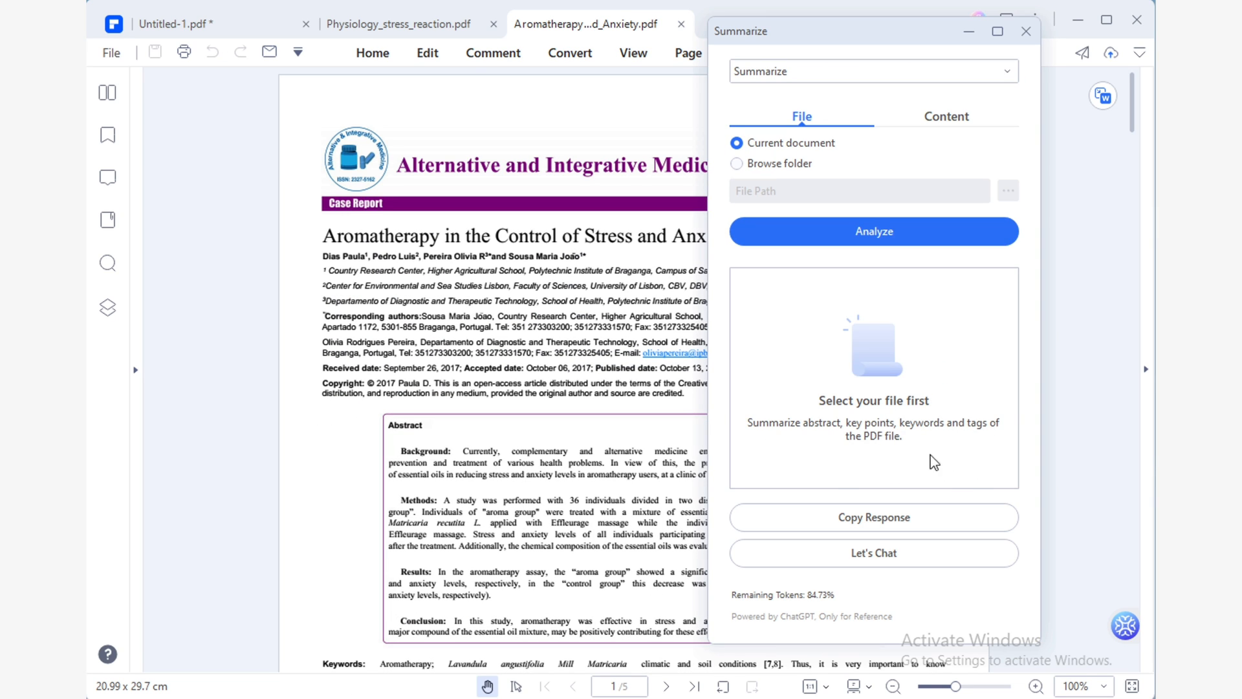
click(874, 231)
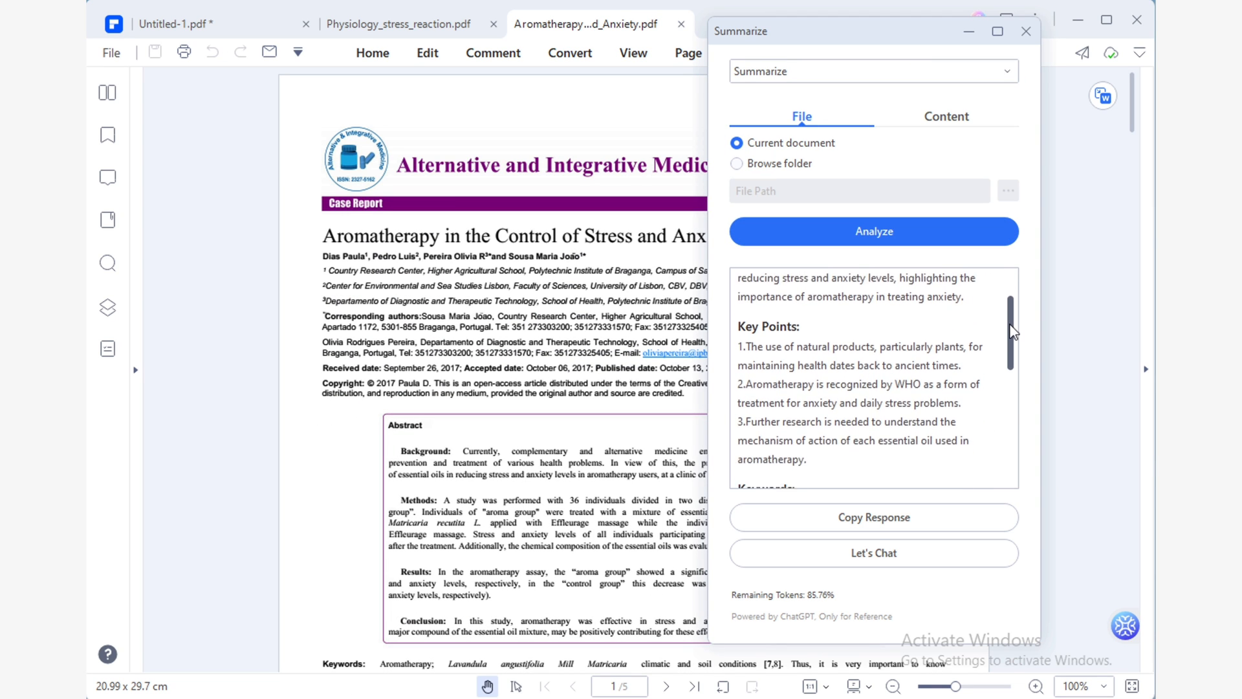
scroll(down, 3)
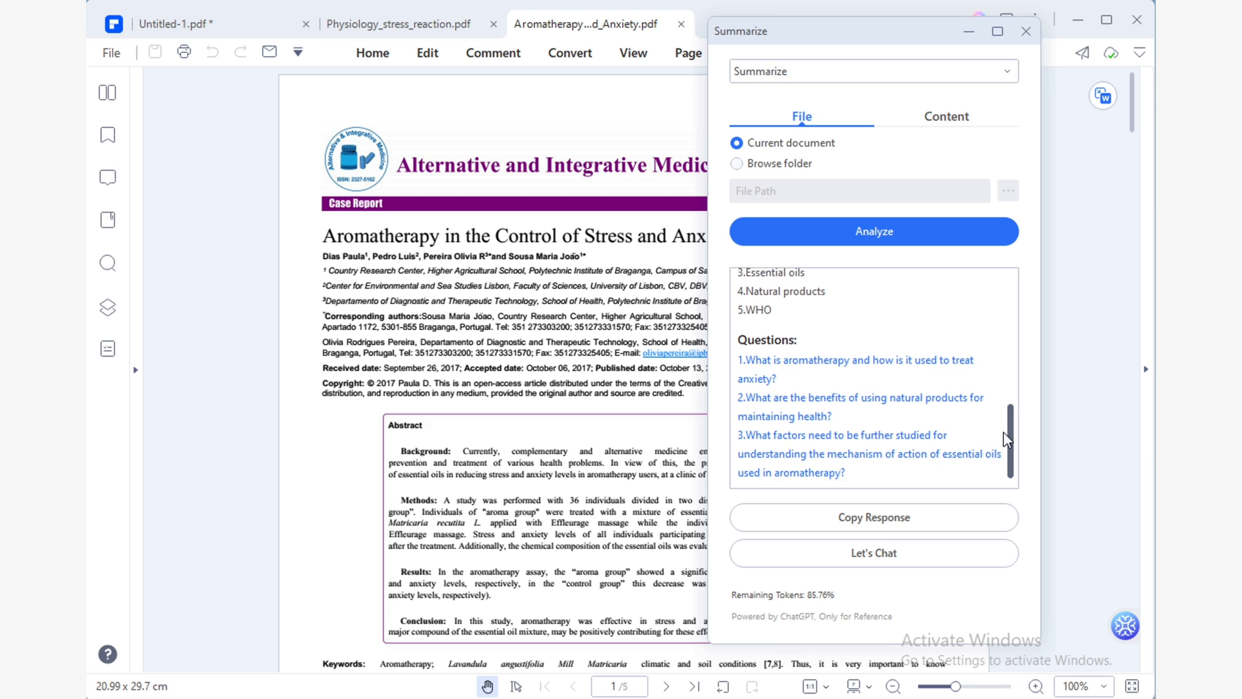
Step: Ask Lumi how essential oils can reduce stress in office environments and read its numbered list of situations
click(874, 553)
text(Provide ideas on situations for when essential oils can be used to reduce stress in offic)
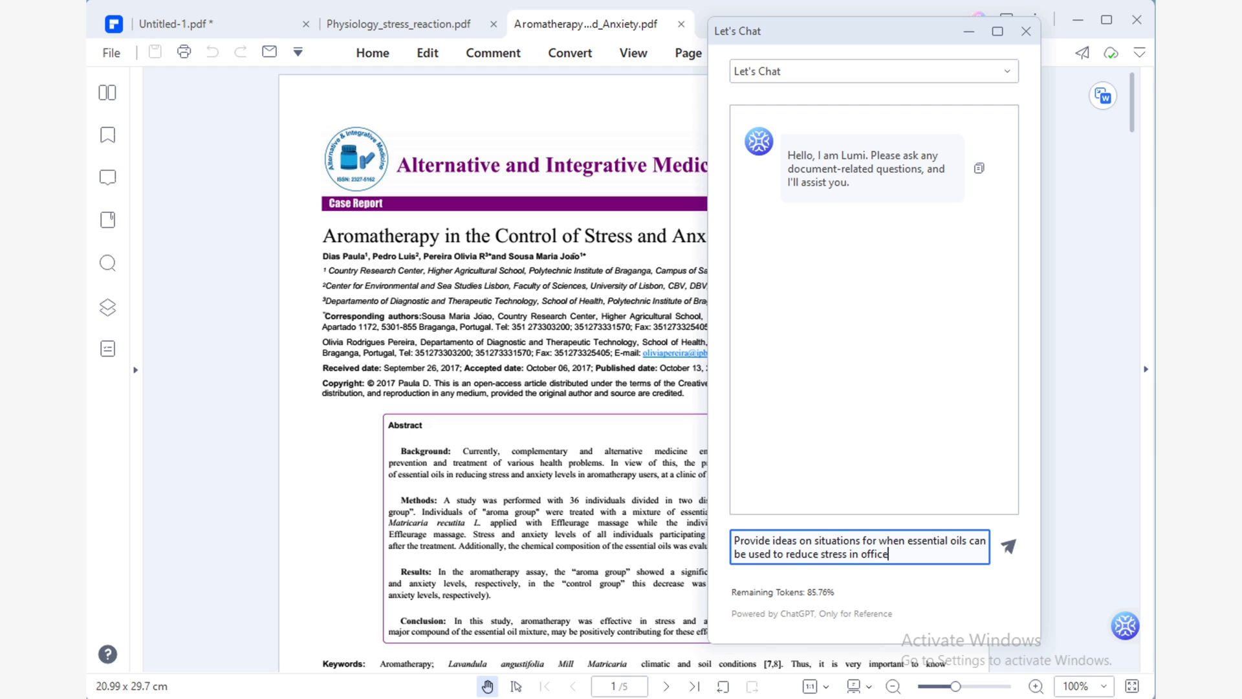
text(environments)
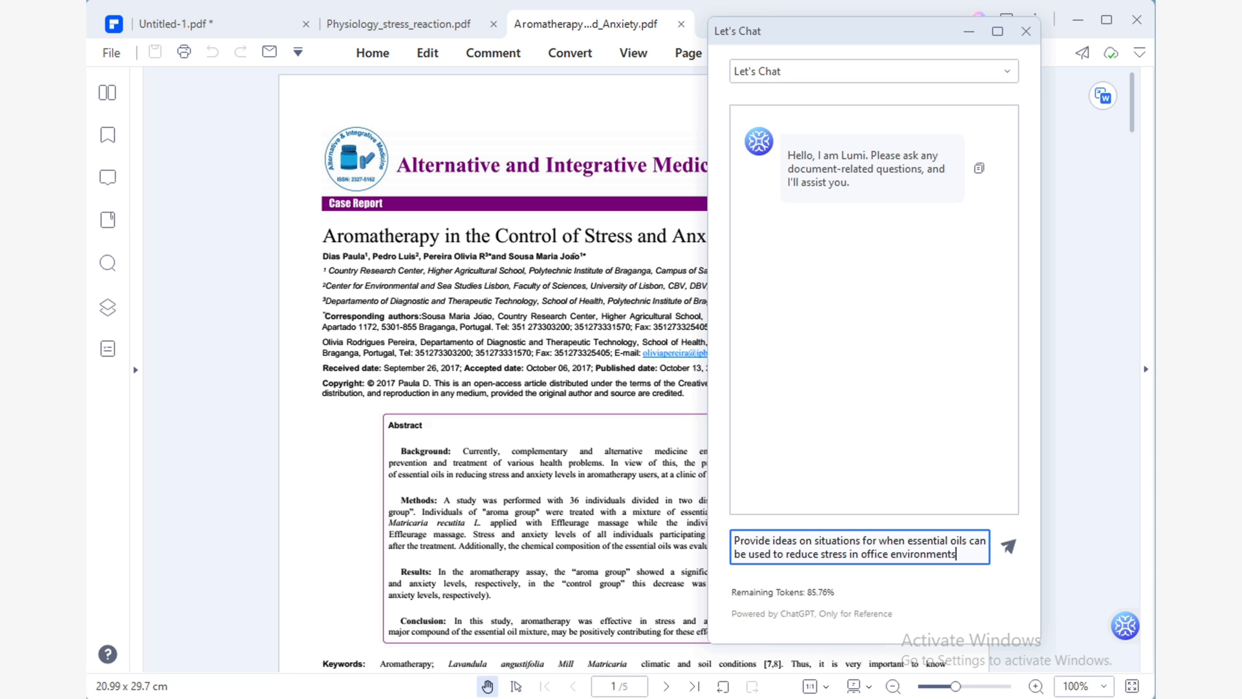
click(1007, 546)
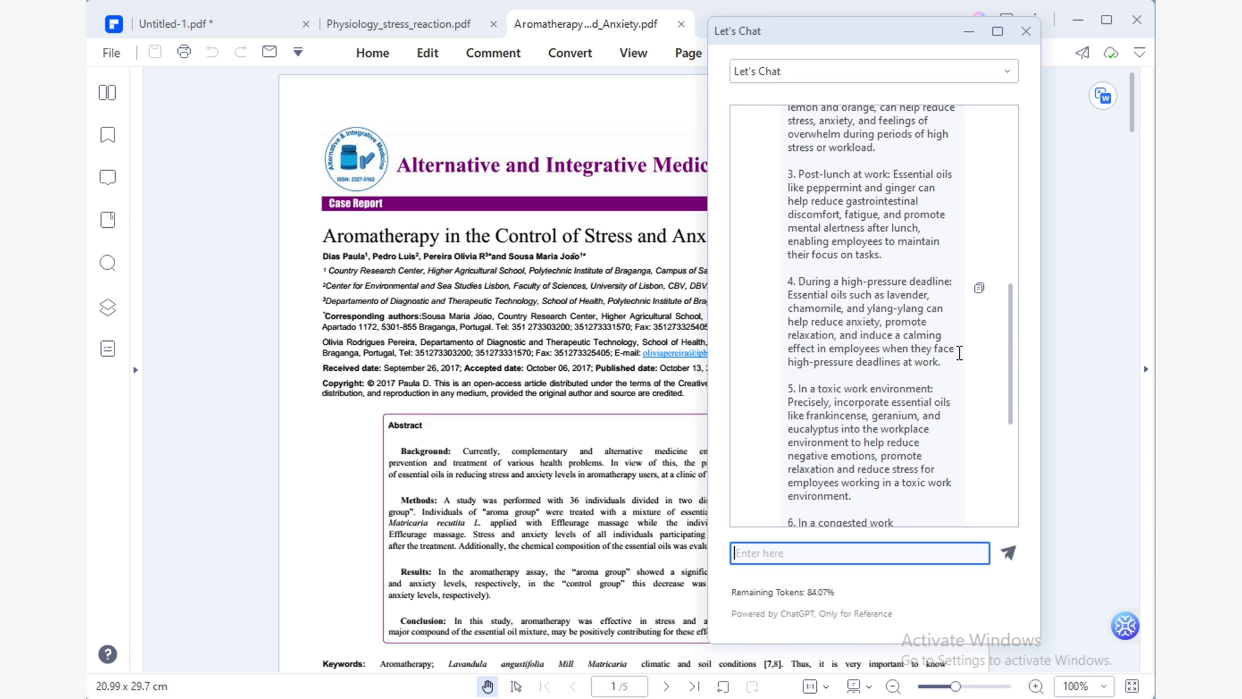
scroll(down, 3)
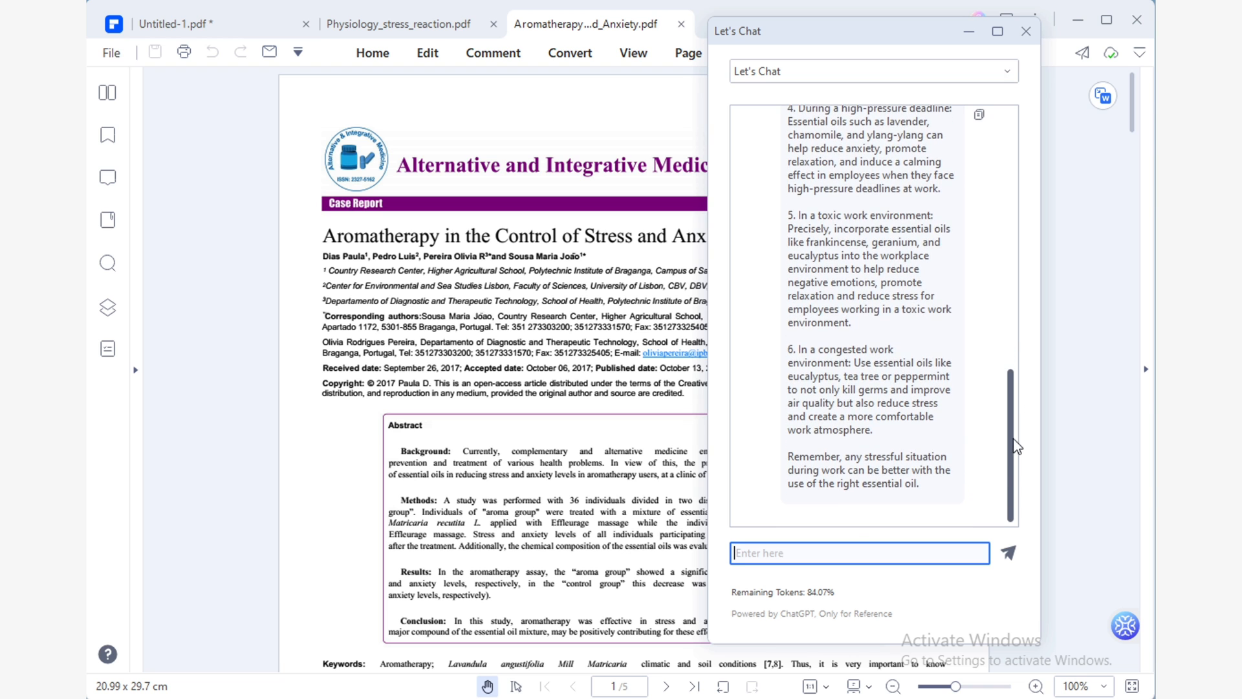
scroll(up, 3)
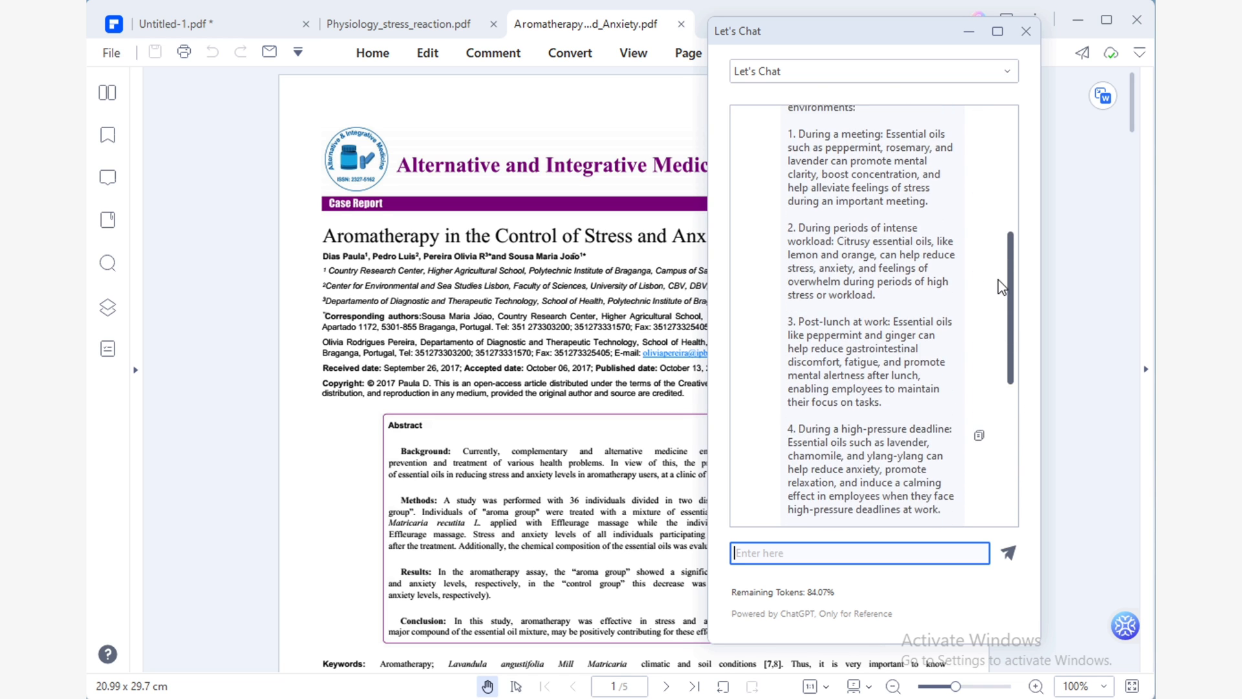
scroll(up, 3)
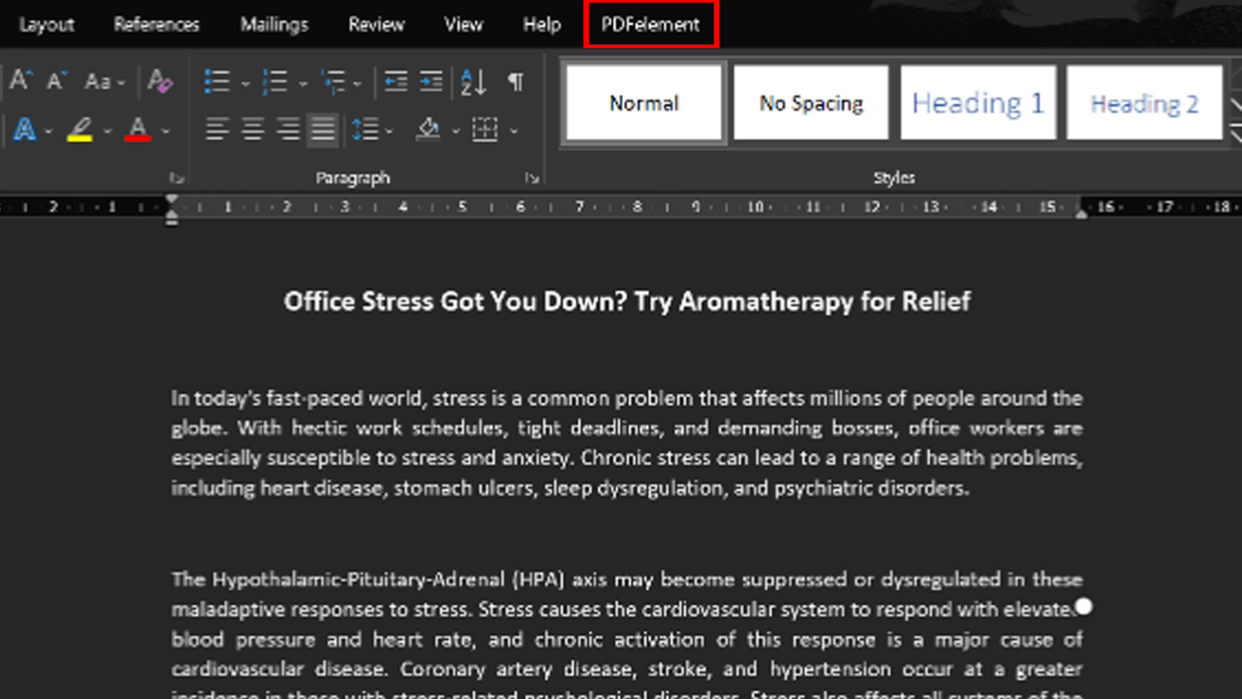
Step: Convert the Word aromatherapy office-stress article to a PDF opened in PDFelement via Create PDF
click(650, 23)
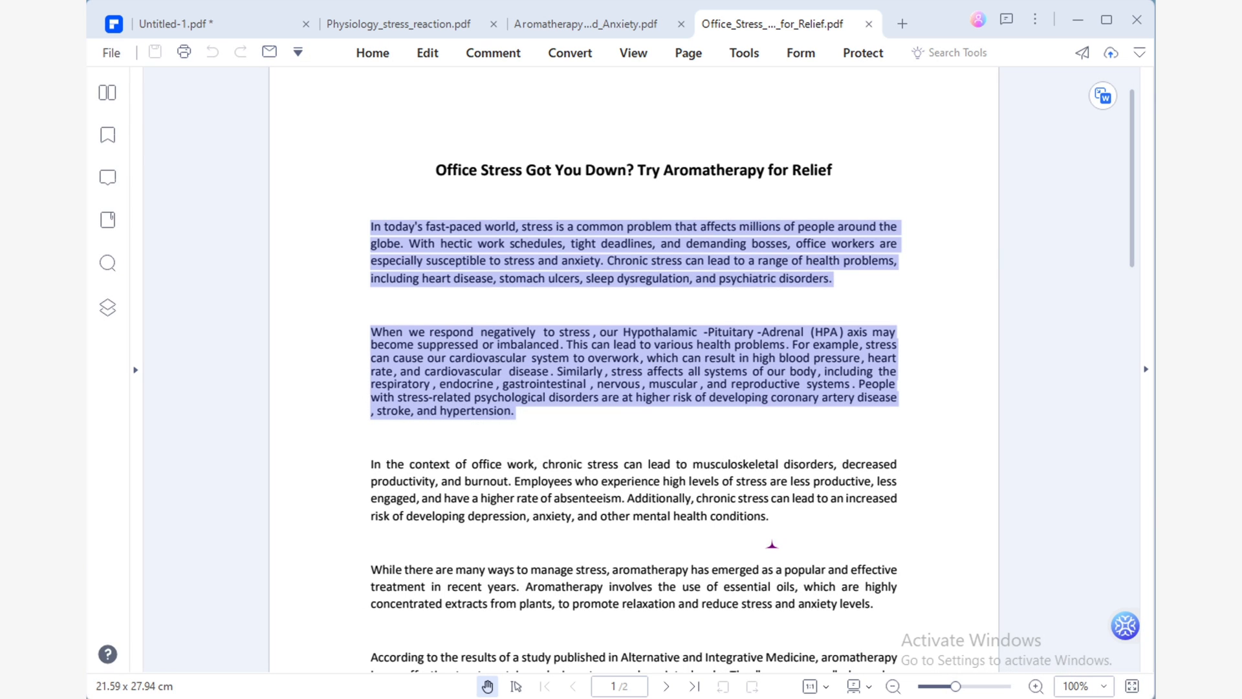
mouse_move(1092, 662)
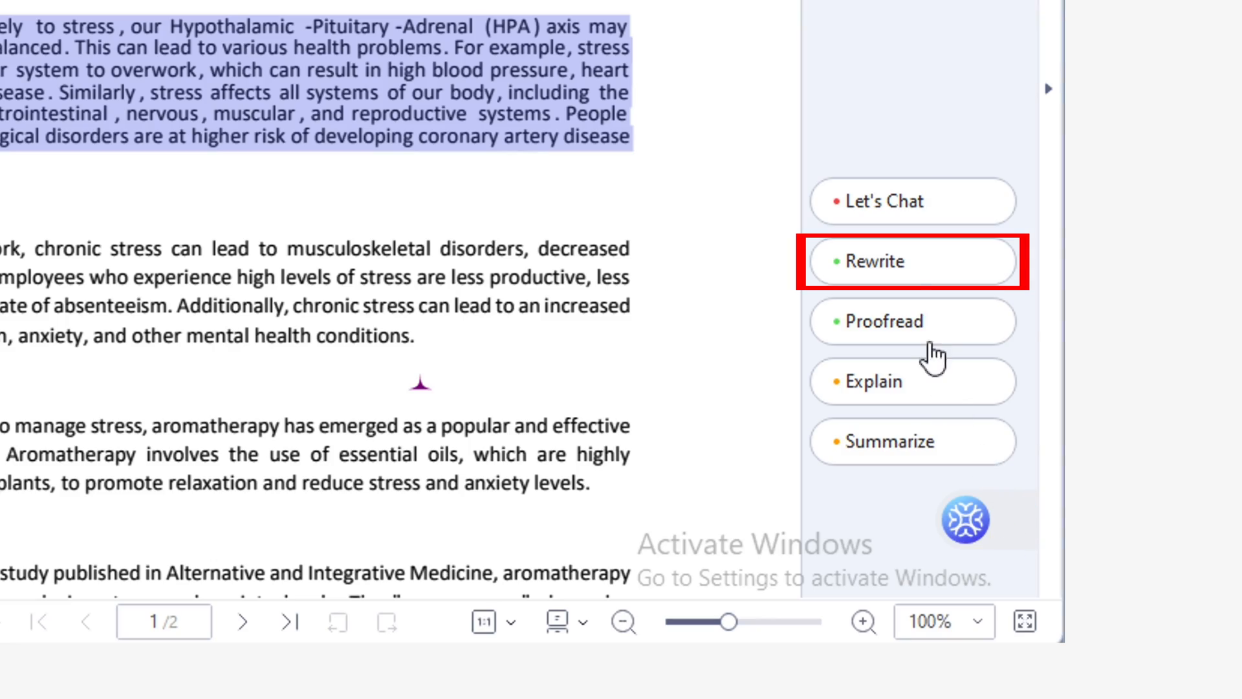
Step: Send the selected opening paragraphs about stress and health to the AI Rewrite tool
click(911, 261)
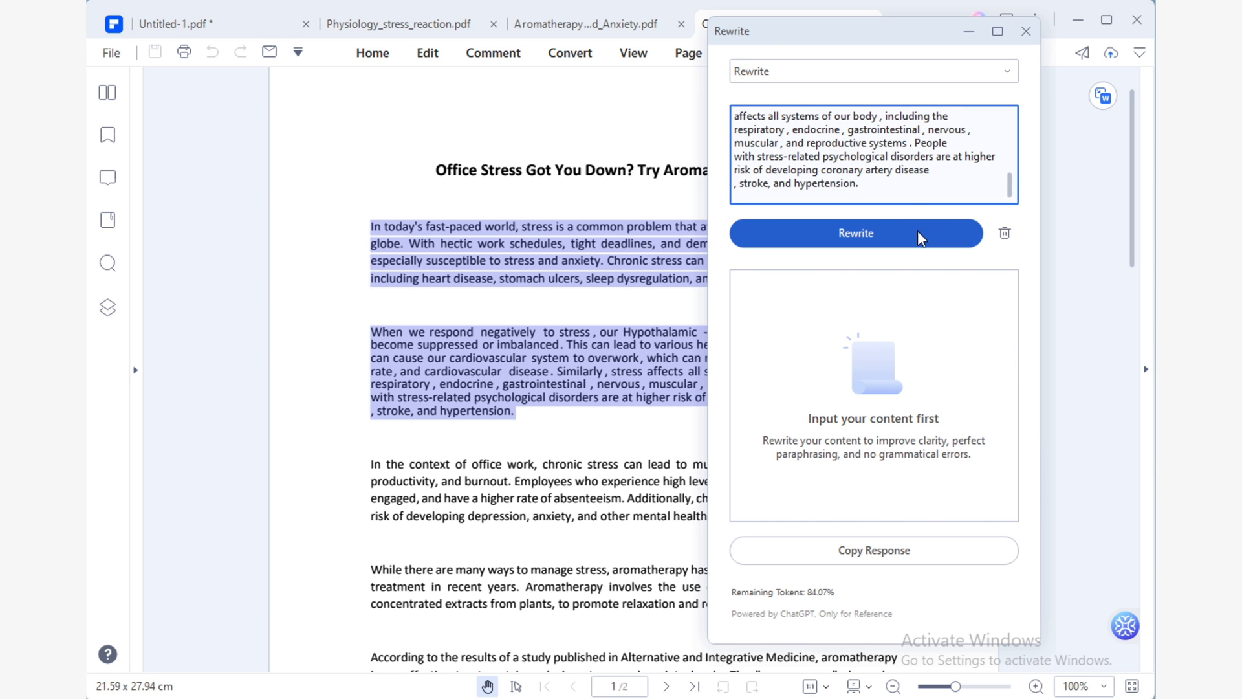
click(855, 233)
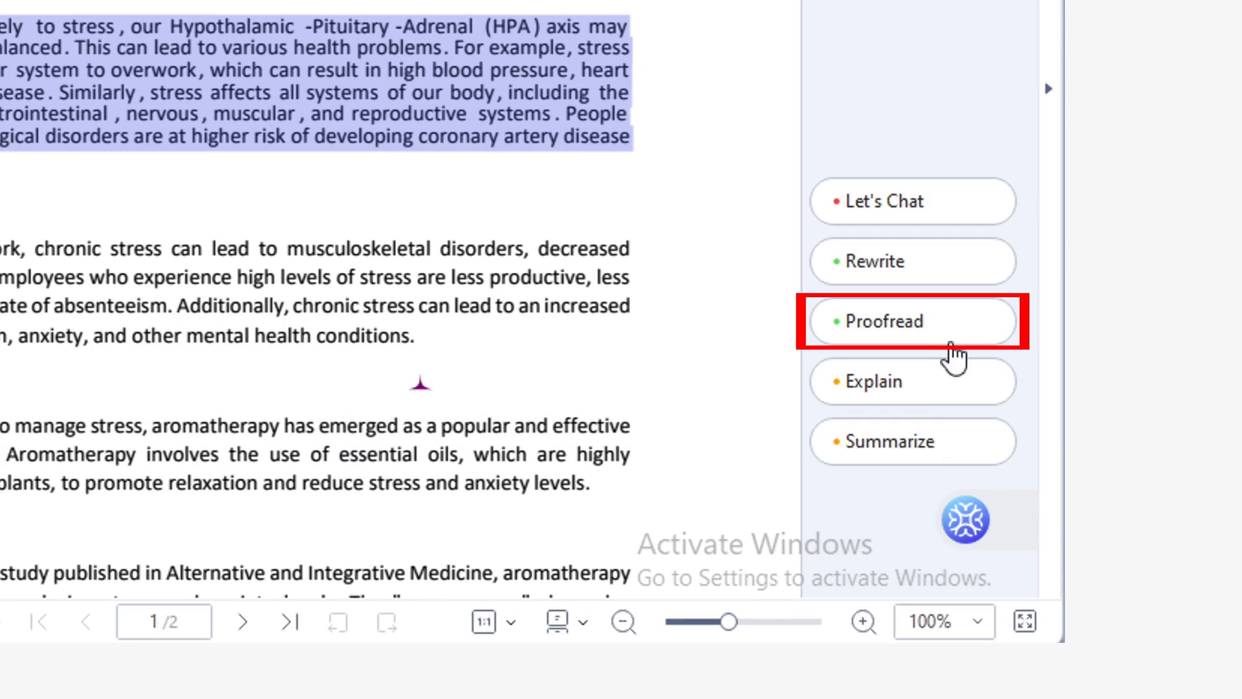
Step: Run AI Proofread on the same two highlighted stress paragraphs
click(910, 321)
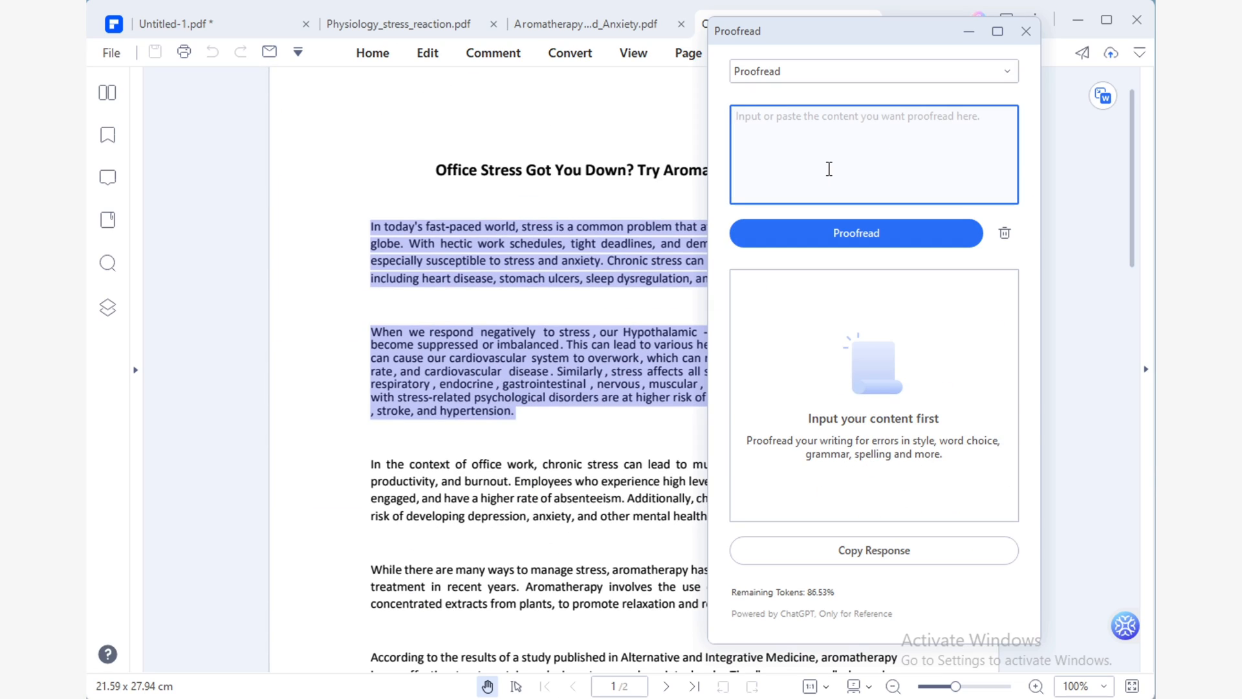
click(855, 233)
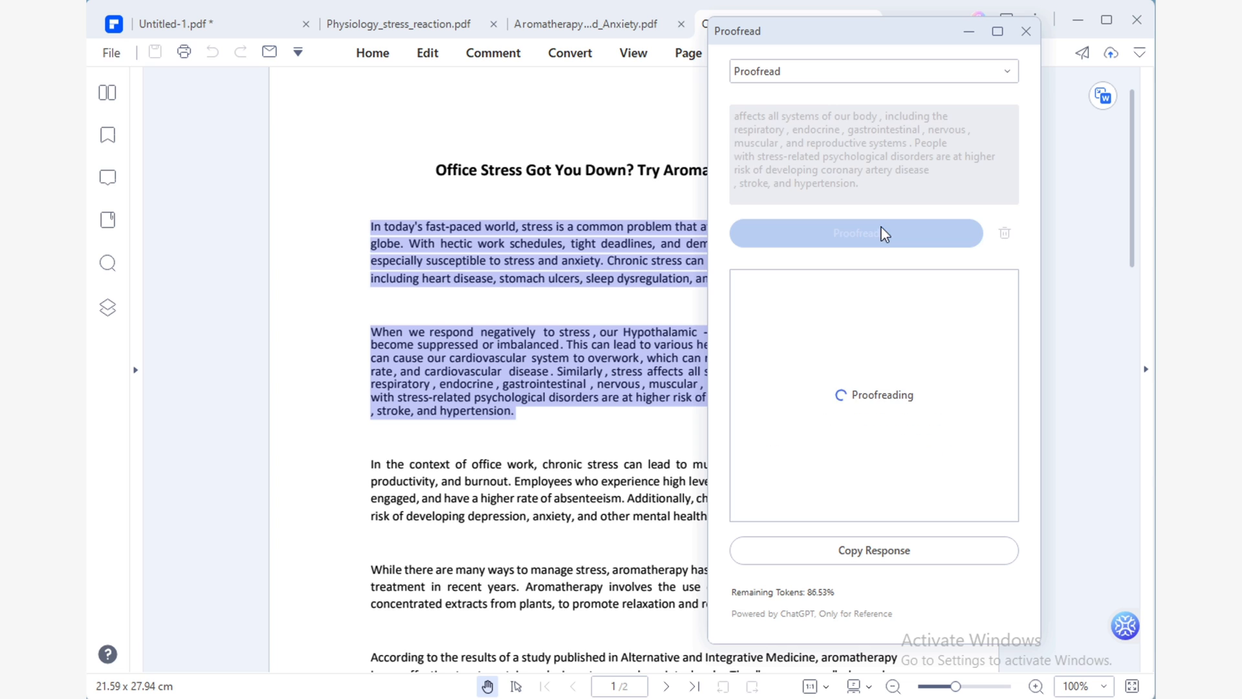